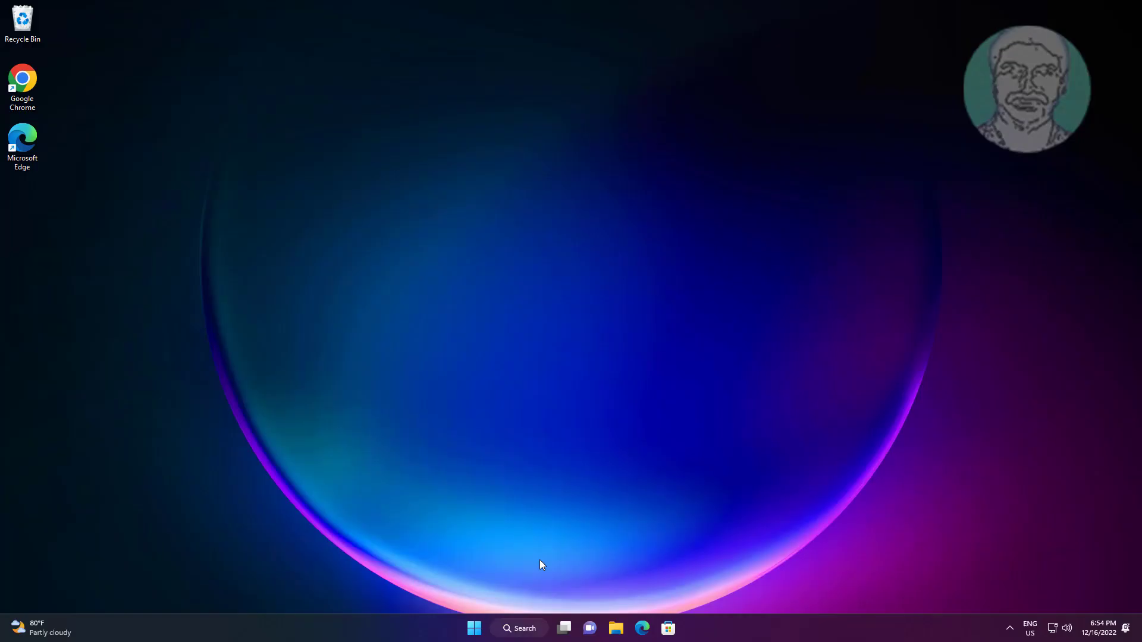
Step: Search Windows Start for 'control panel' to reach the mouse settings
{"action": "left_click", "coordinate": [520, 628]}
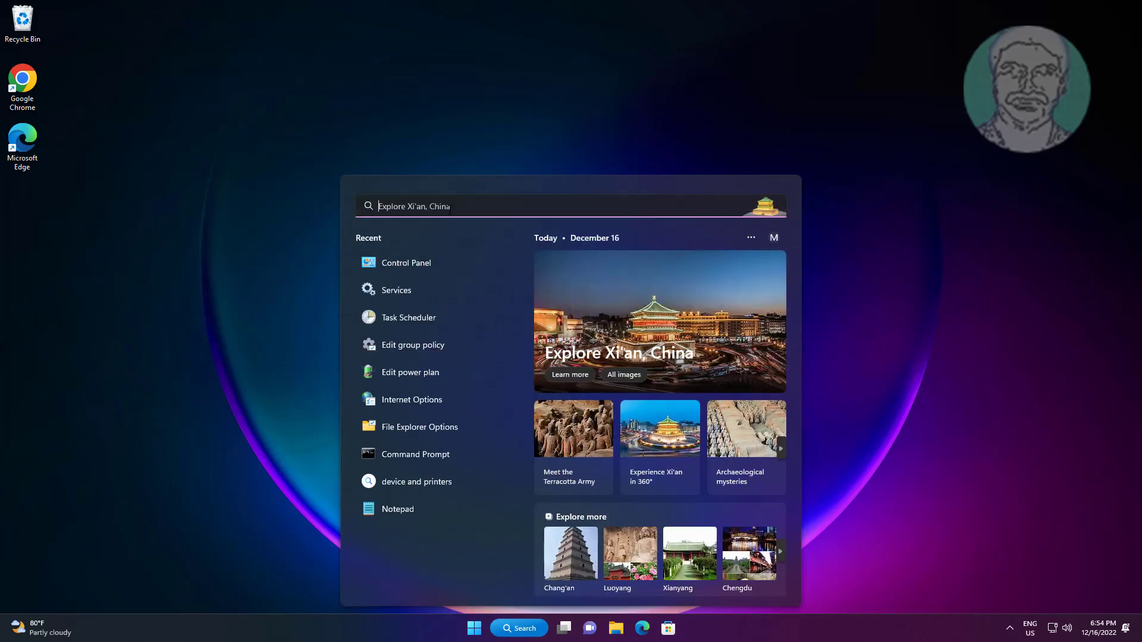
{"action": "type", "text": "control panel"}
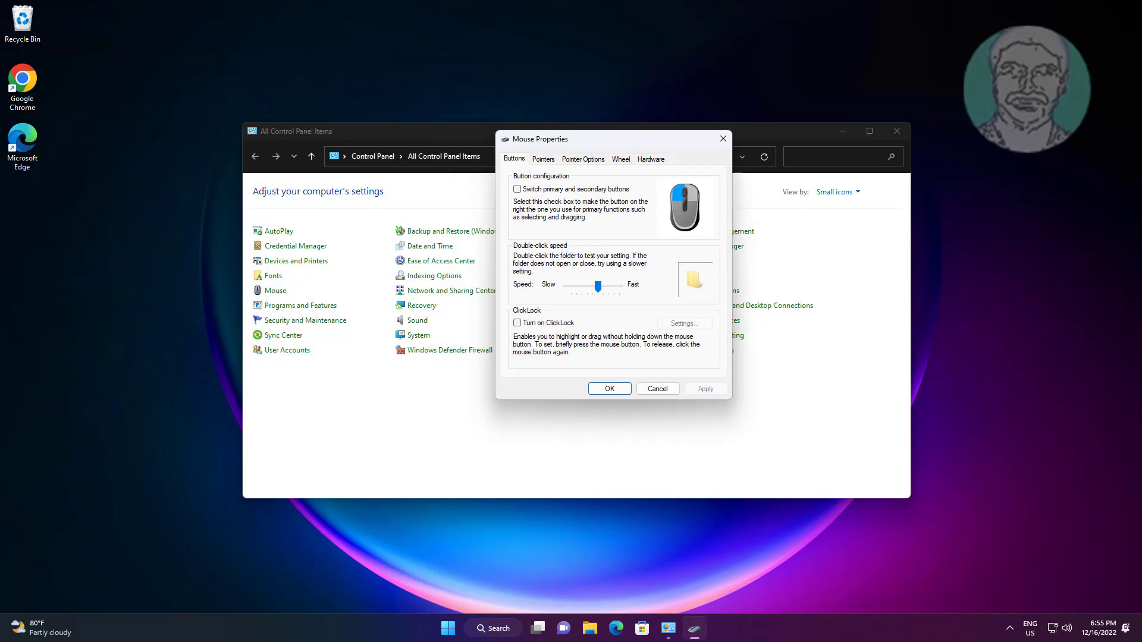
{"action": "mouse_move", "coordinate": [590, 264]}
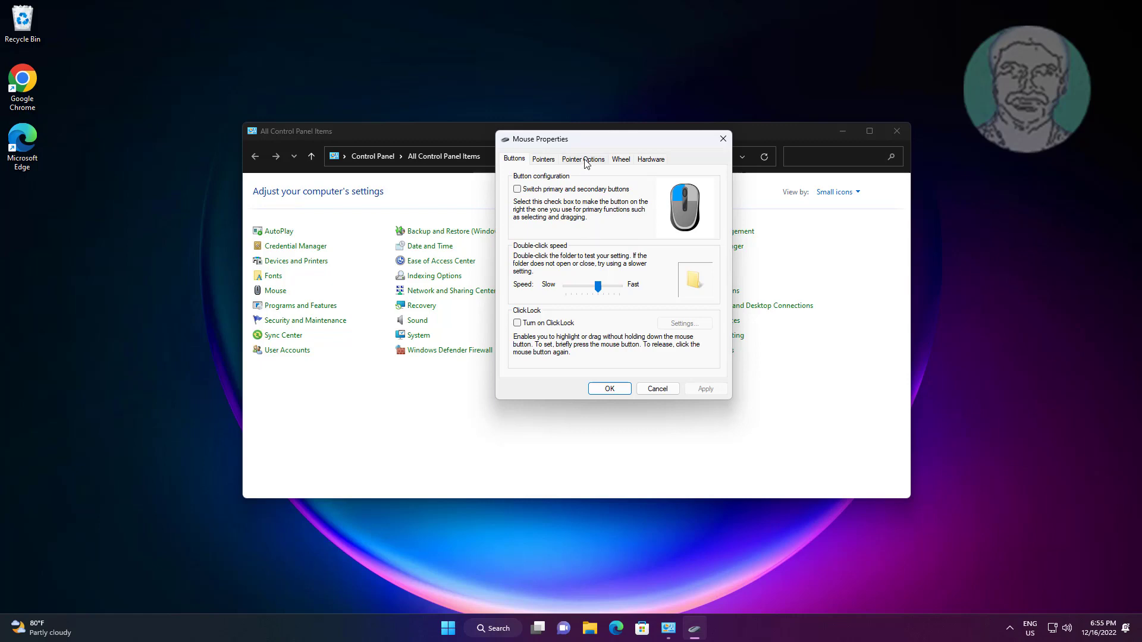
Step: Uncheck 'Hide pointer while typing' under Pointer Options and confirm with OK
{"action": "left_click", "coordinate": [582, 158]}
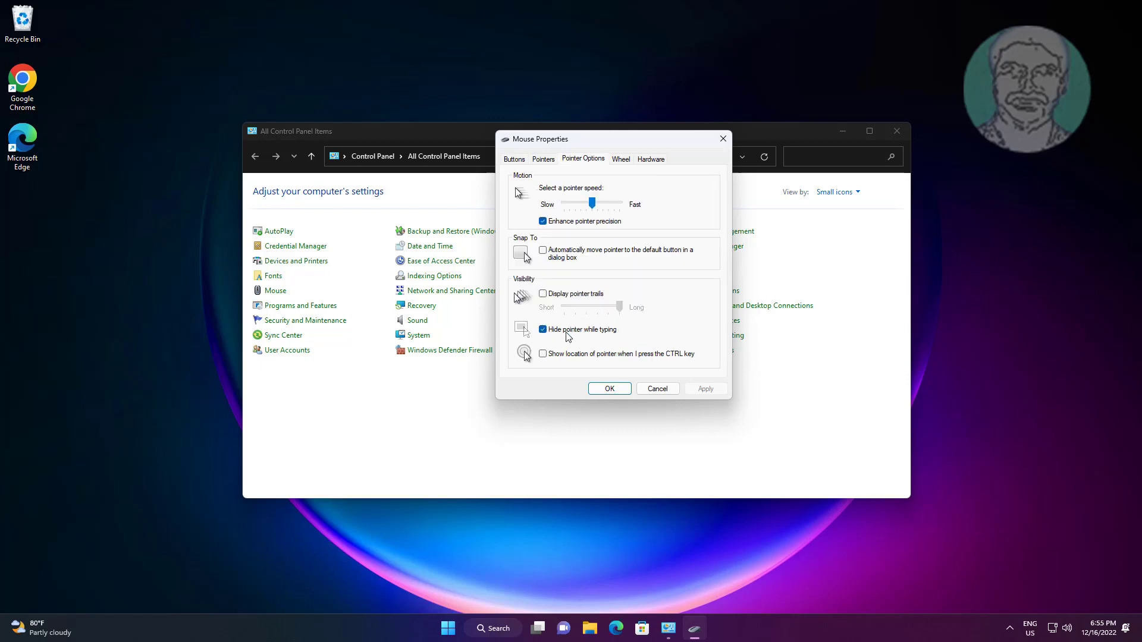
{"action": "left_click", "coordinate": [542, 329]}
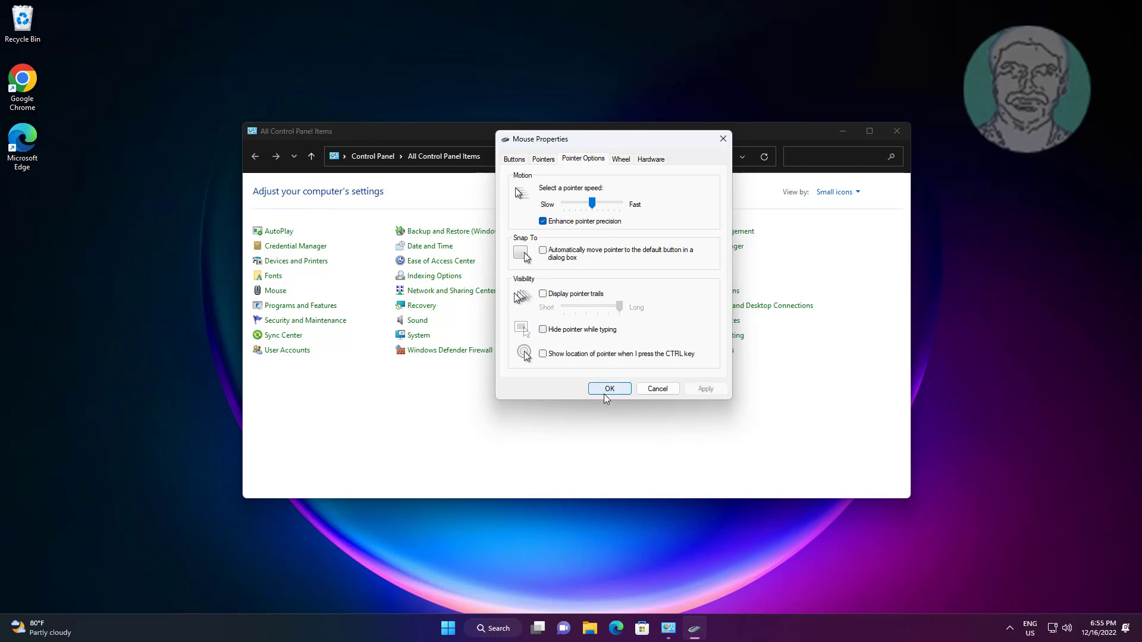
{"action": "left_click", "coordinate": [609, 387]}
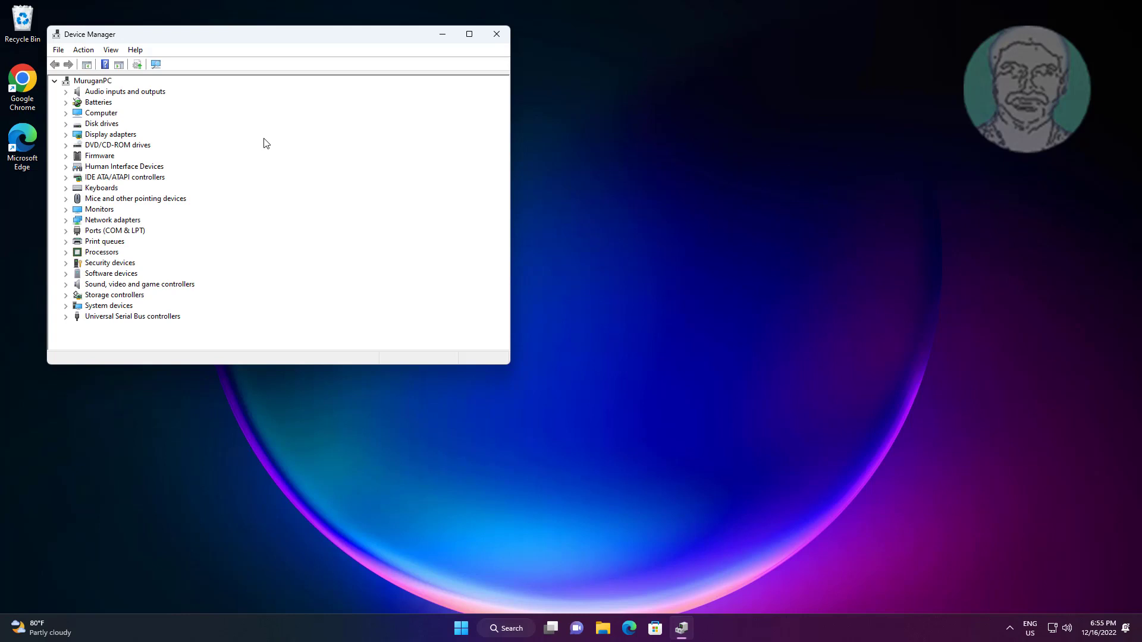
Step: Update the HID-compliant mouse driver via automatic search, dismiss the result and close Device Manager
{"action": "left_click", "coordinate": [136, 199]}
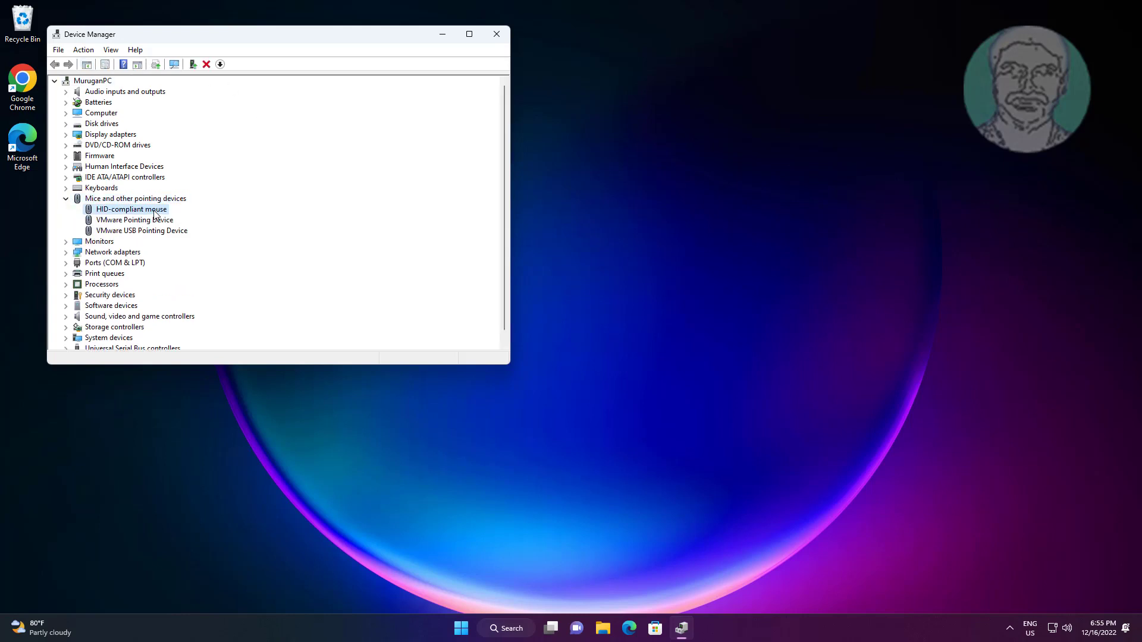
{"action": "right_click", "coordinate": [131, 209]}
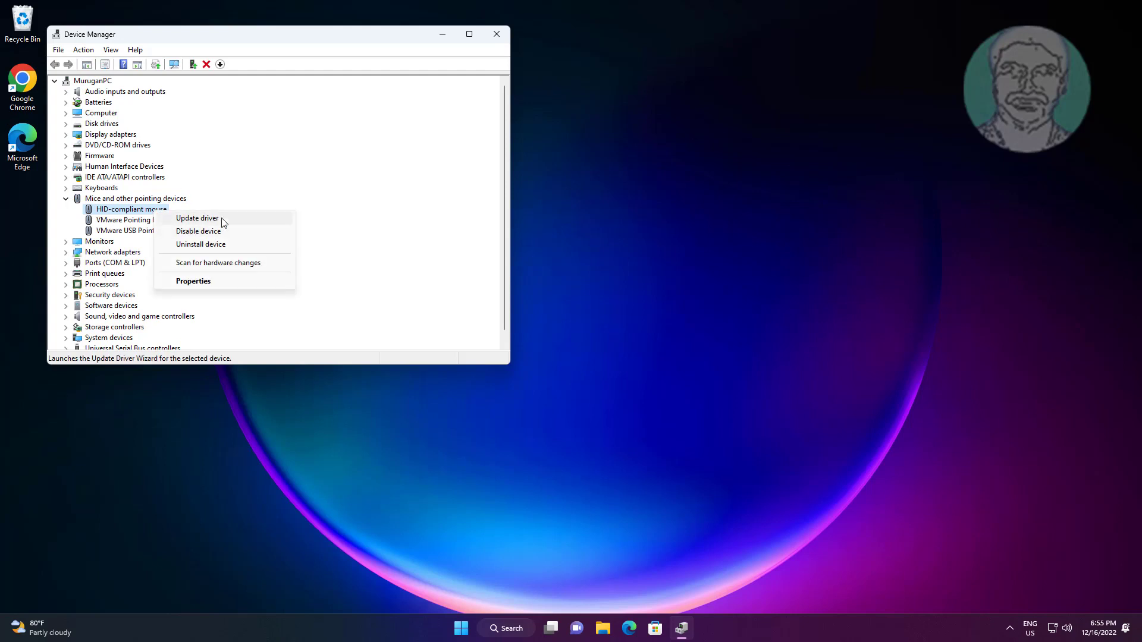
{"action": "left_click", "coordinate": [196, 217]}
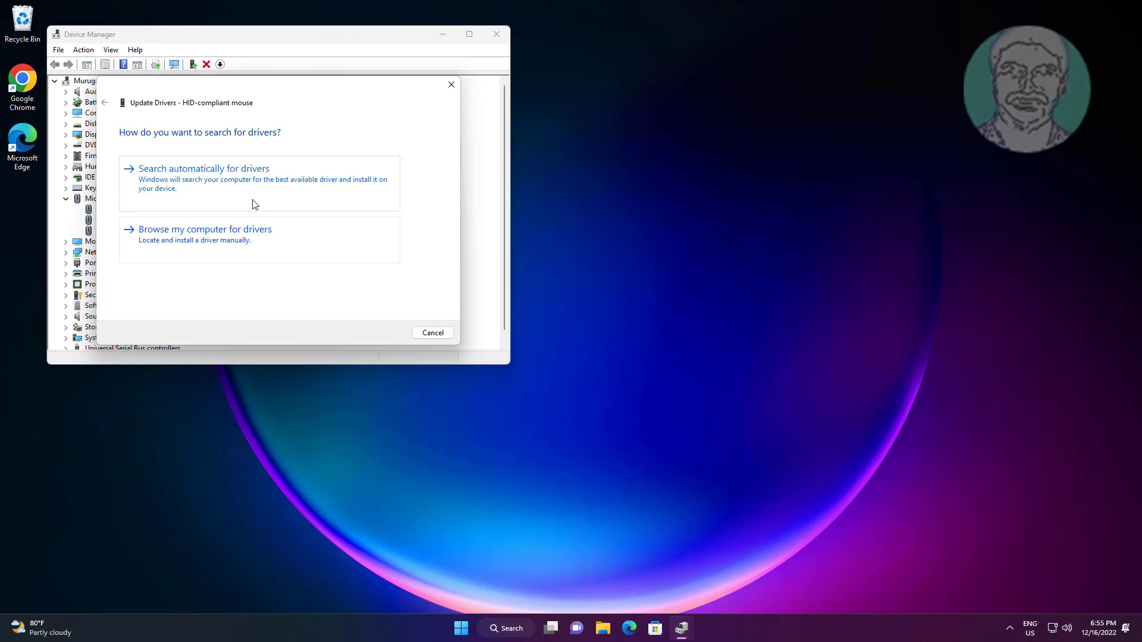
{"action": "left_click", "coordinate": [203, 168]}
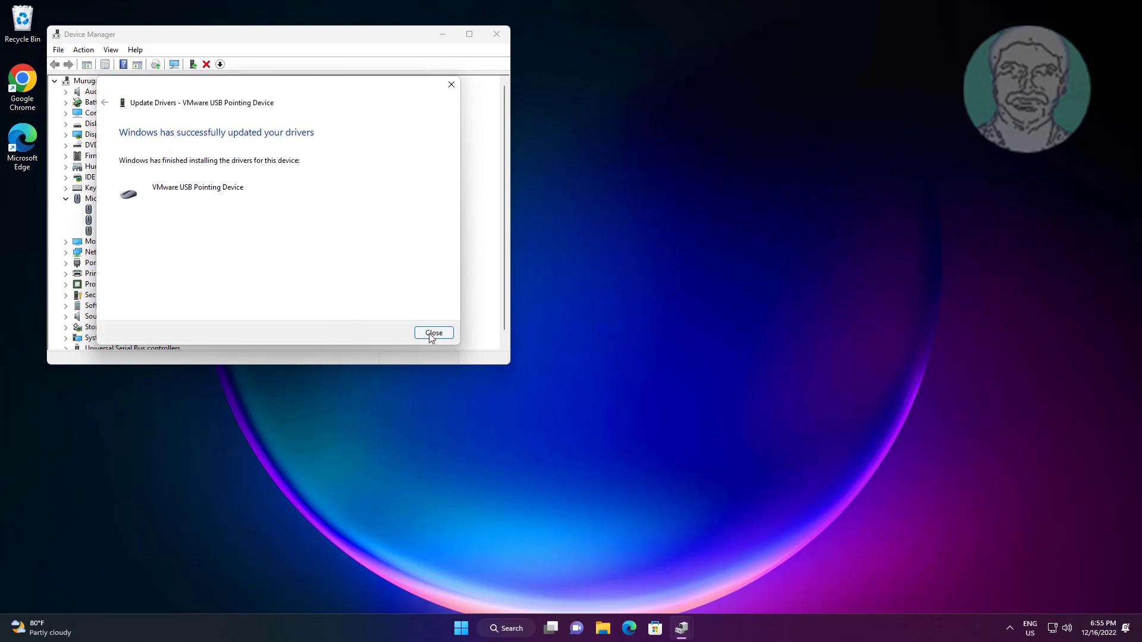
{"action": "left_click", "coordinate": [433, 333]}
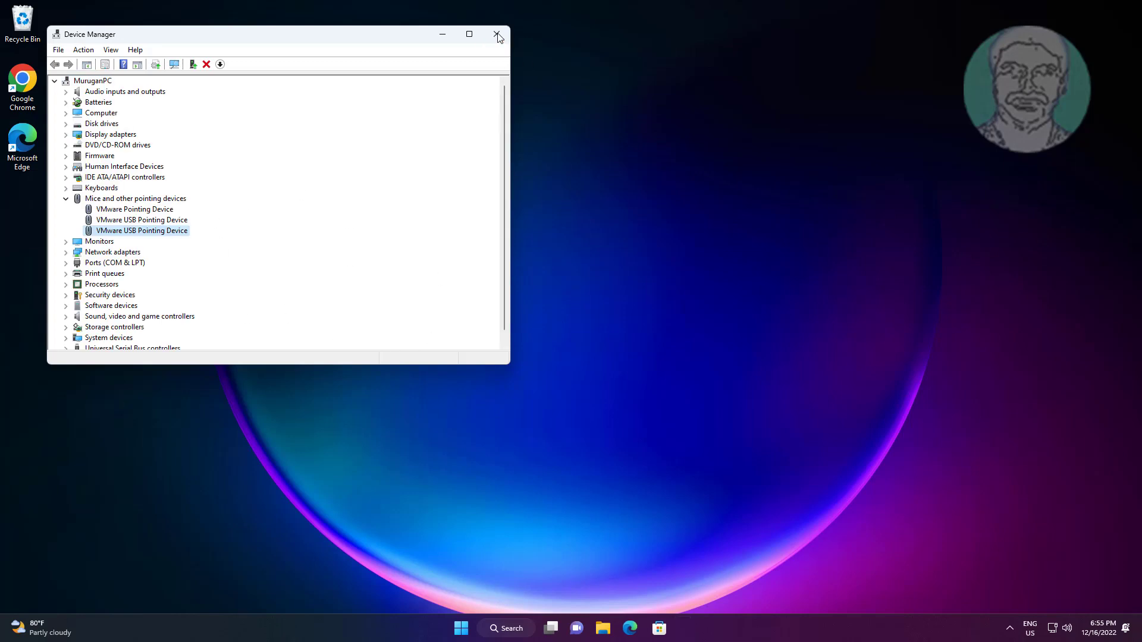
{"action": "left_click", "coordinate": [497, 34]}
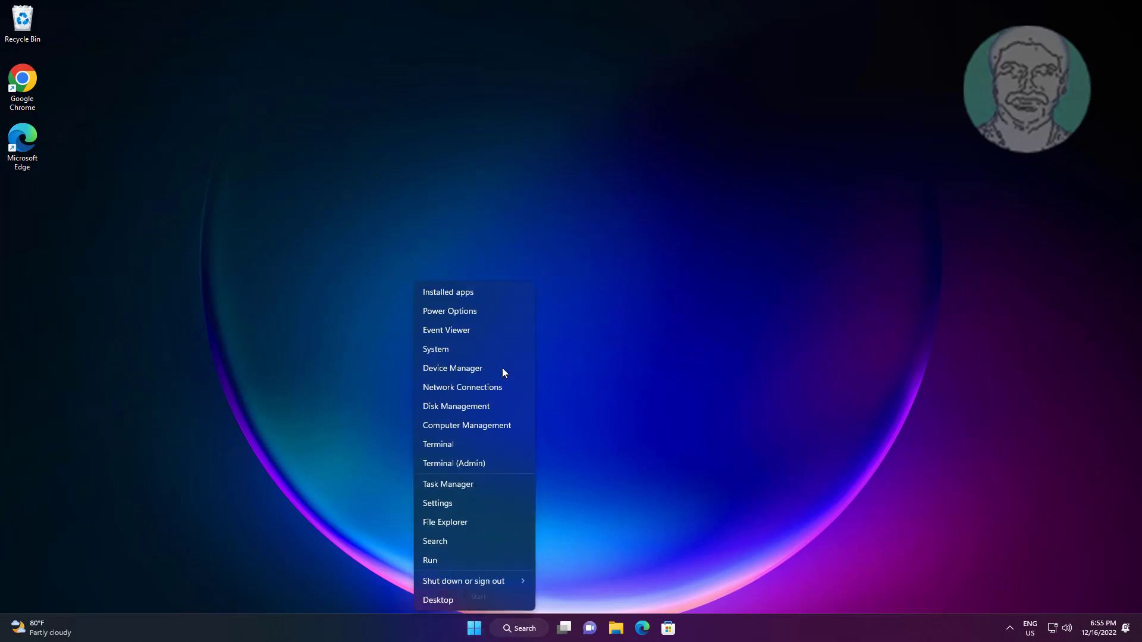
Step: Reopen Device Manager from Win+X and uninstall the VMware Pointing Device, reaching the restart prompt
{"action": "left_click", "coordinate": [452, 368]}
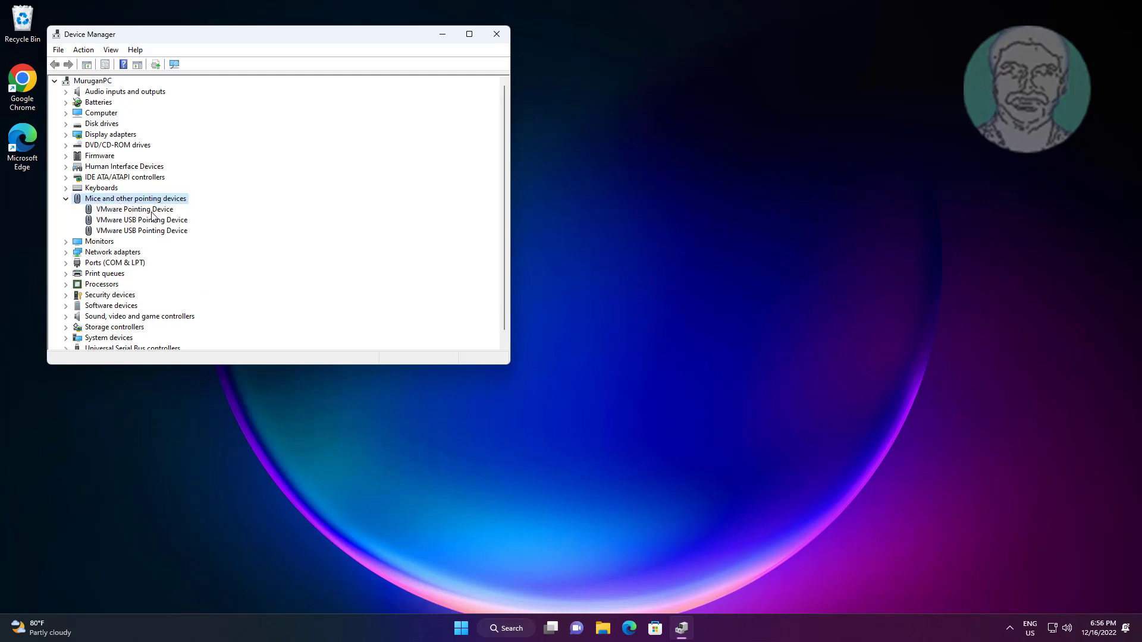
{"action": "right_click", "coordinate": [133, 209]}
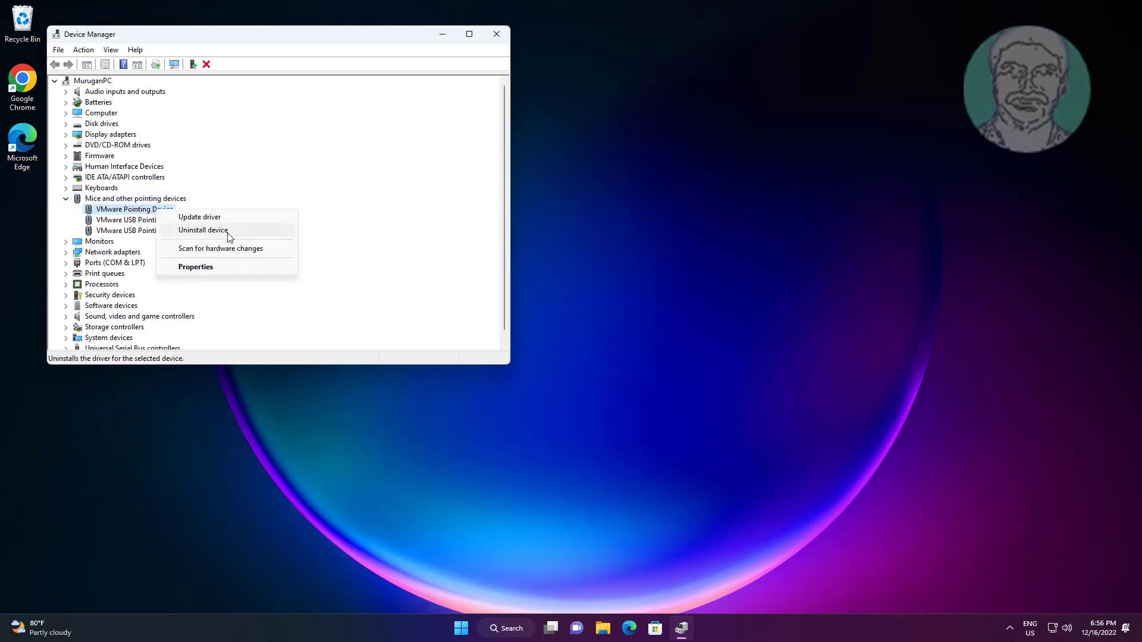
{"action": "left_click", "coordinate": [203, 230]}
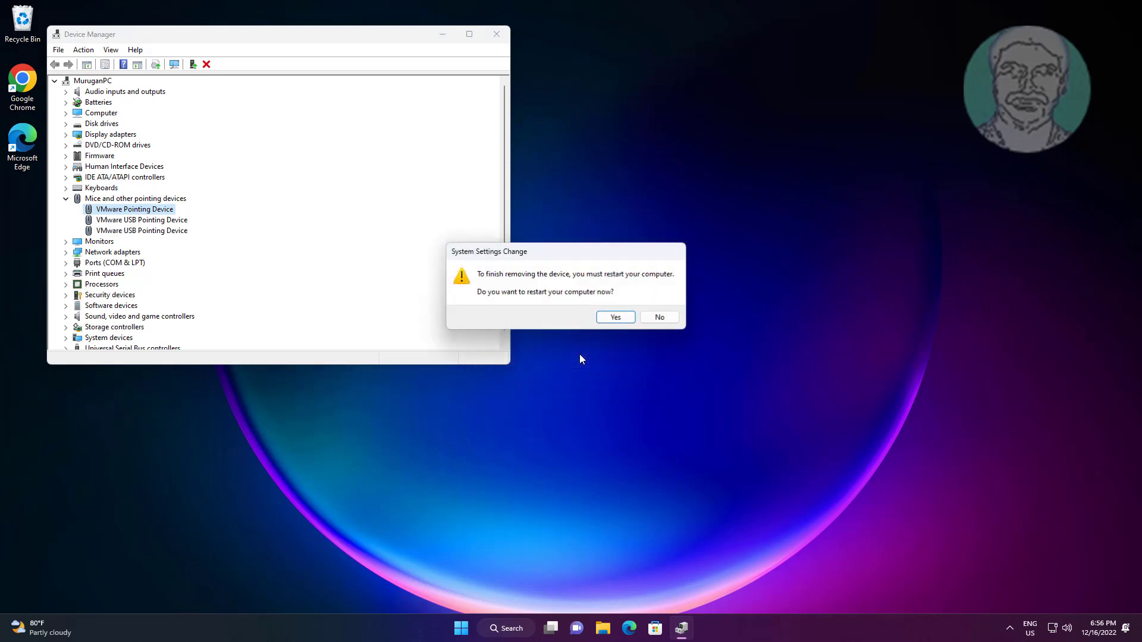